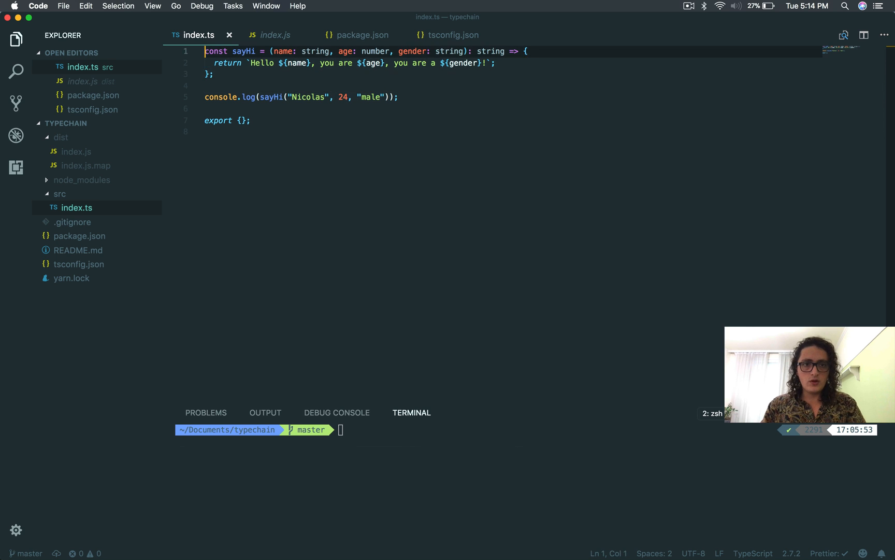
# Declare const person = { name: "nicolas", gender: "male", age: 22 } at the top of index.ts
pyautogui.write('cos')
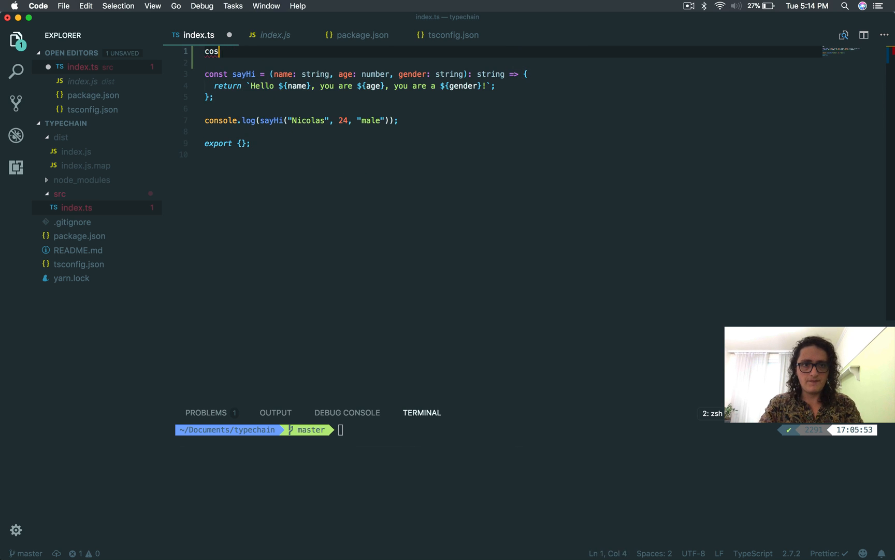
pyautogui.write('const person =')
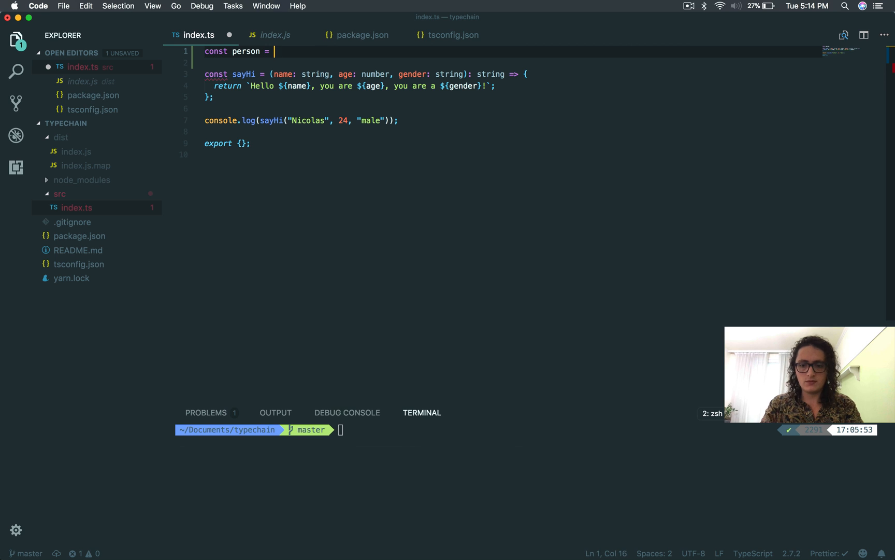
pyautogui.write('{')
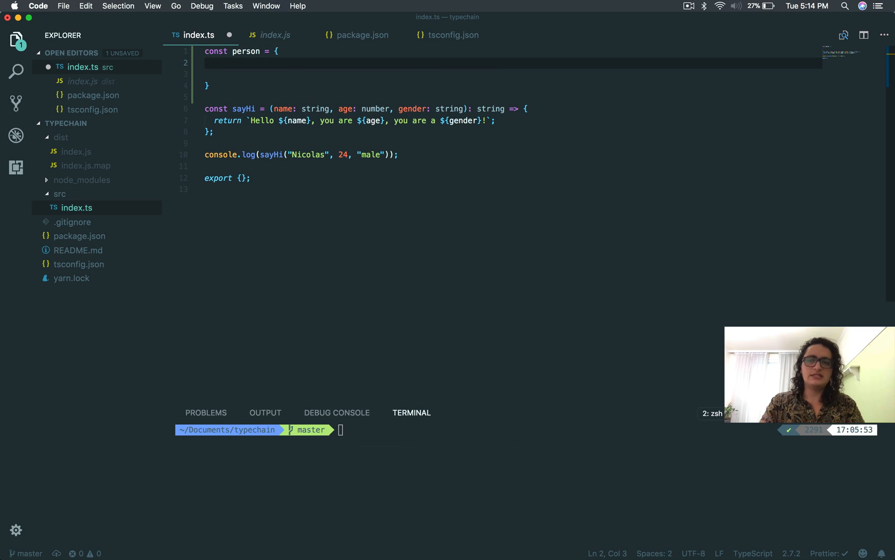
pyautogui.write('name')
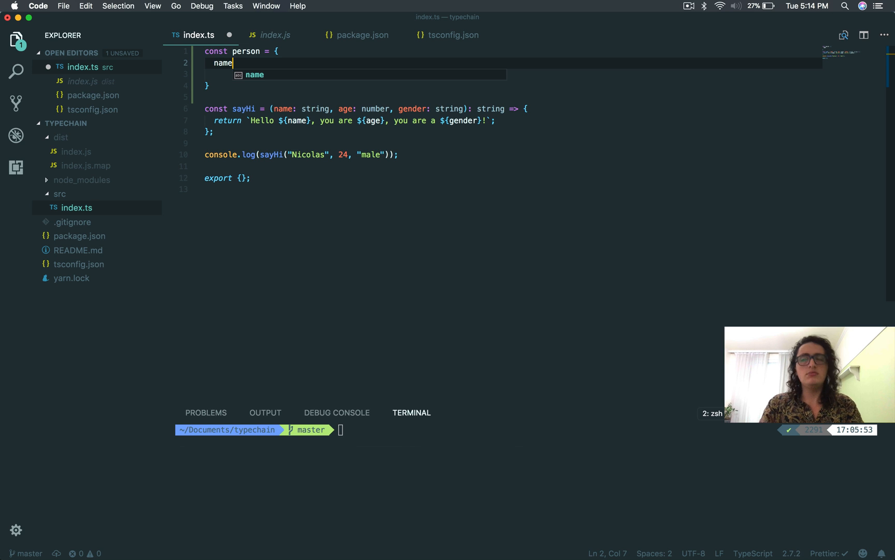
pyautogui.write(': ""')
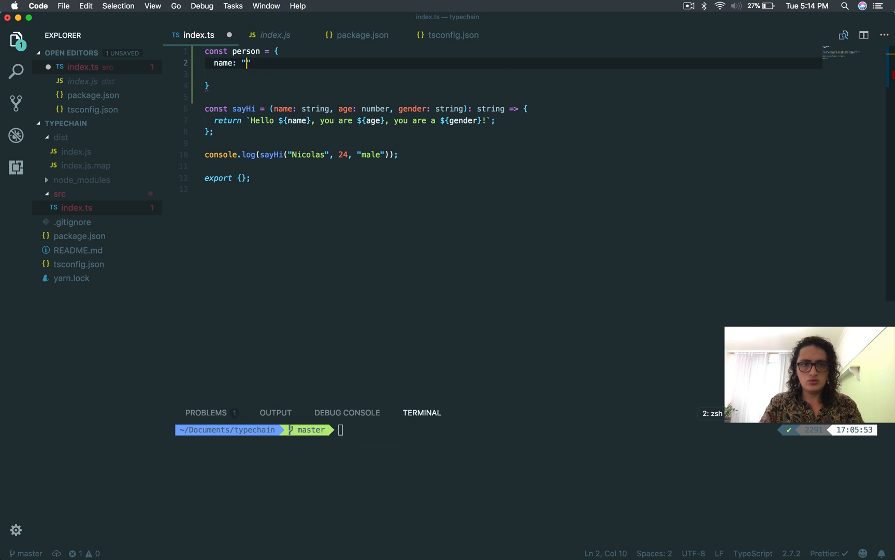
pyautogui.write('nuc')
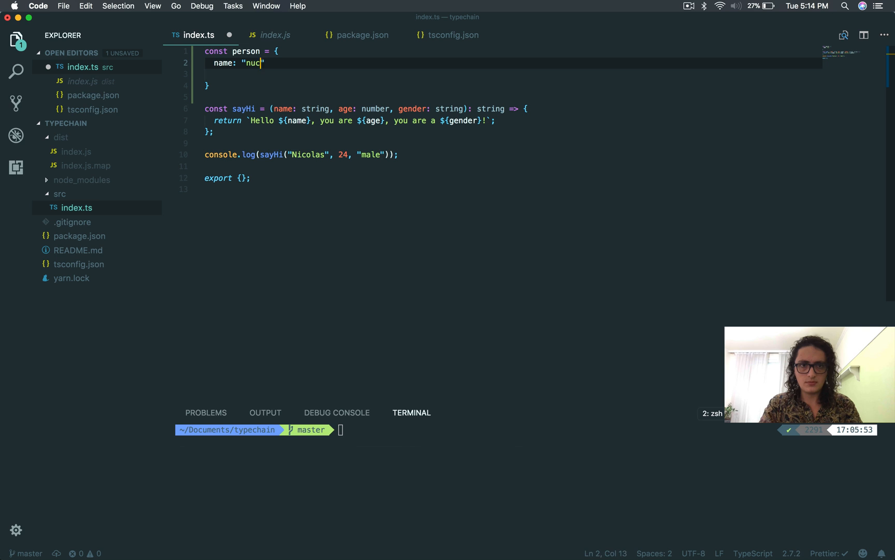
pyautogui.write('icolas')
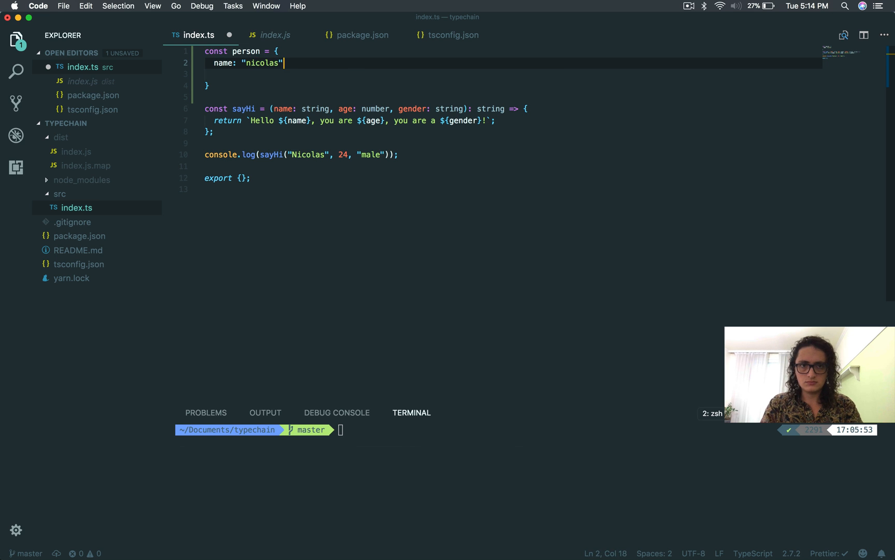
pyautogui.write(',')
pyautogui.click(511, 73)
pyautogui.write('gender:')
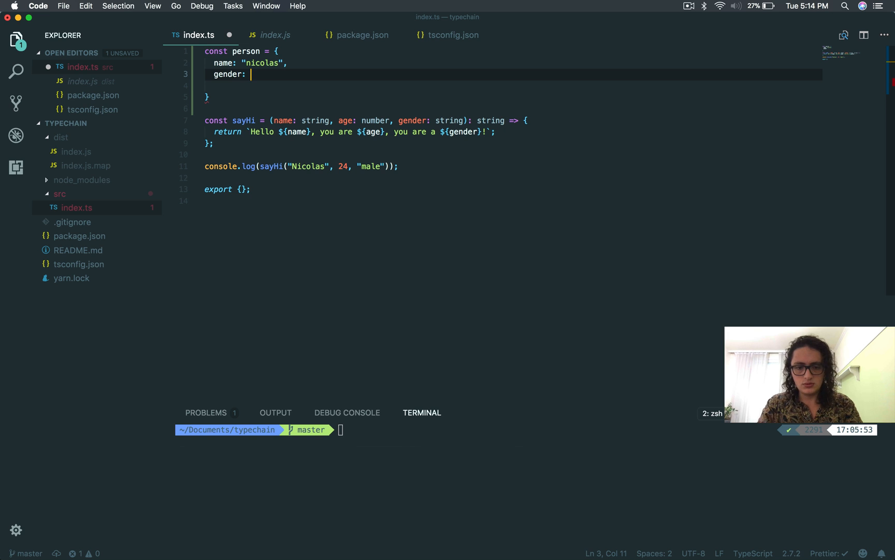
pyautogui.write('"male",')
pyautogui.click(513, 85)
pyautogui.write('age')
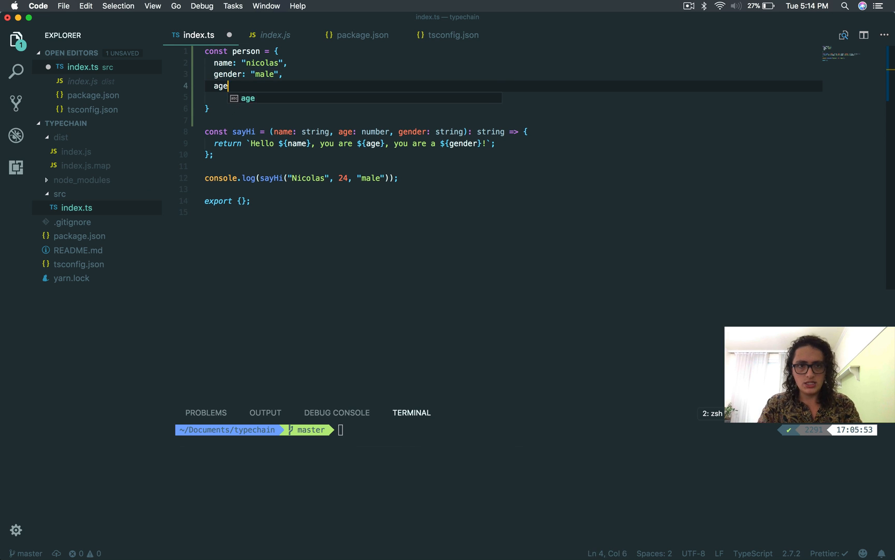
pyautogui.write(': 22')
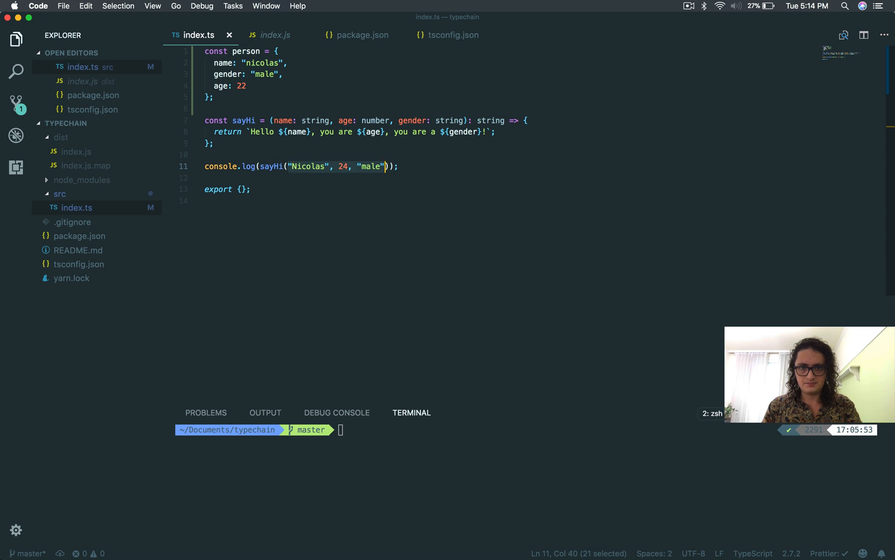
# Pass person to the sayHi call inside console.log
pyautogui.write('person')
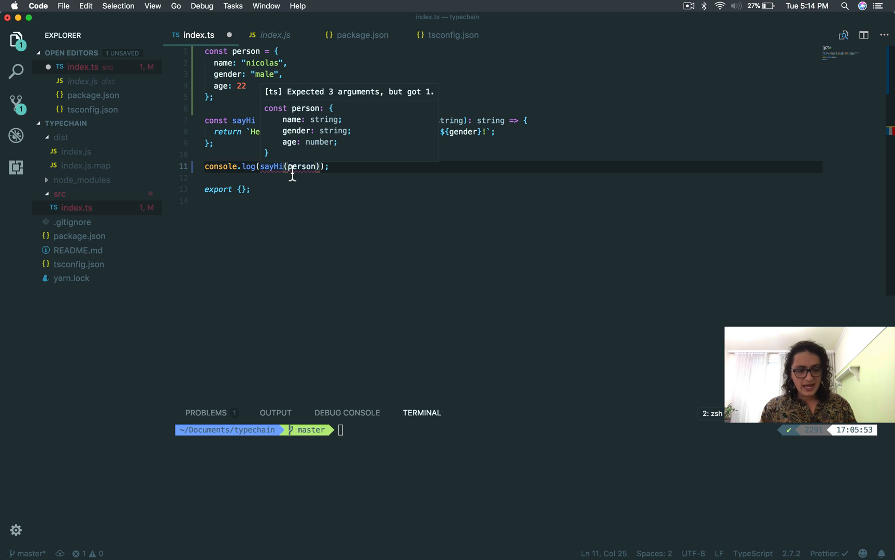
# Inspect the 'expected 3 arguments' error on sayHi(person) and move the cursor to the file start
pyautogui.click(294, 202)
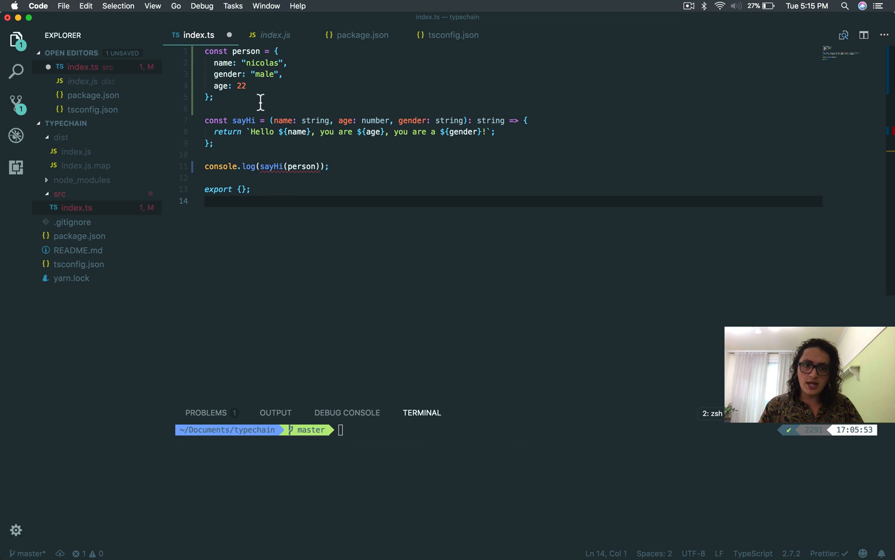
pyautogui.moveTo(256, 99)
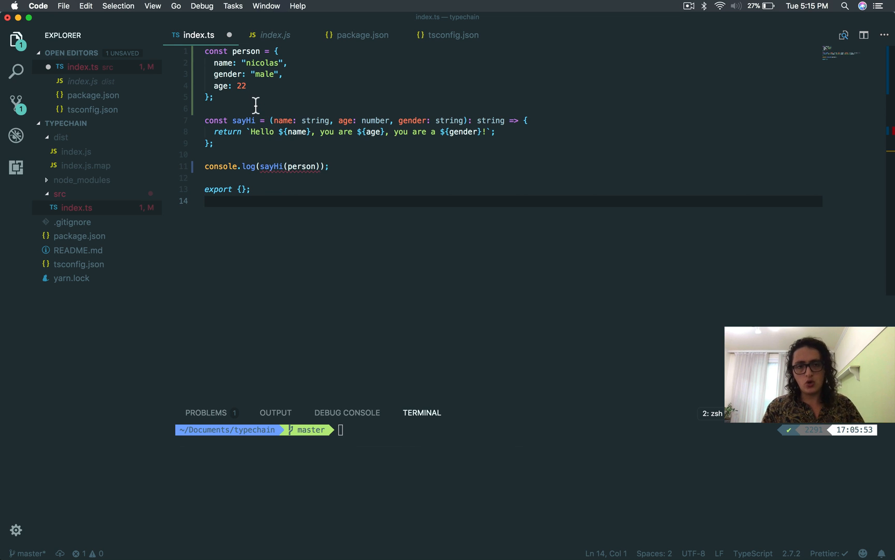
pyautogui.click(217, 98)
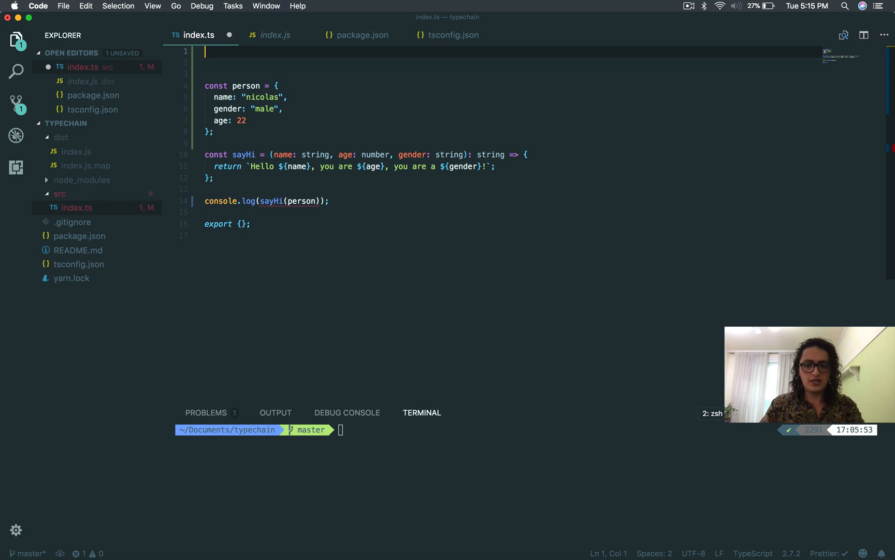
# Start an interface Human { } block above the person object and save to reformat
pyautogui.write('interfsc')
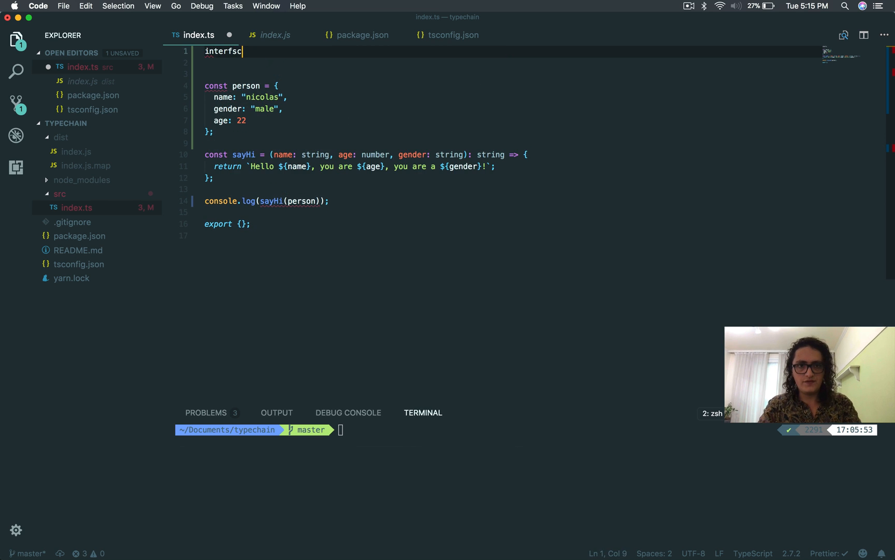
pyautogui.write('interface')
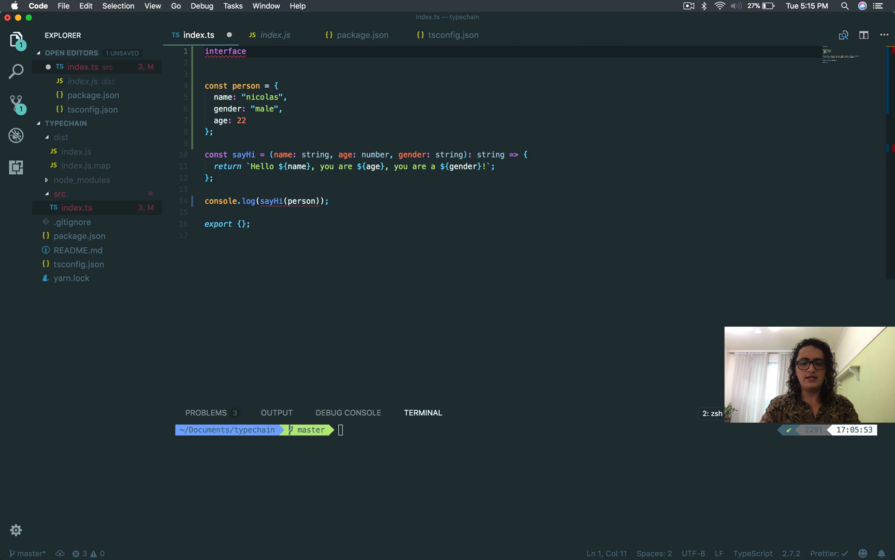
pyautogui.write('Human {')
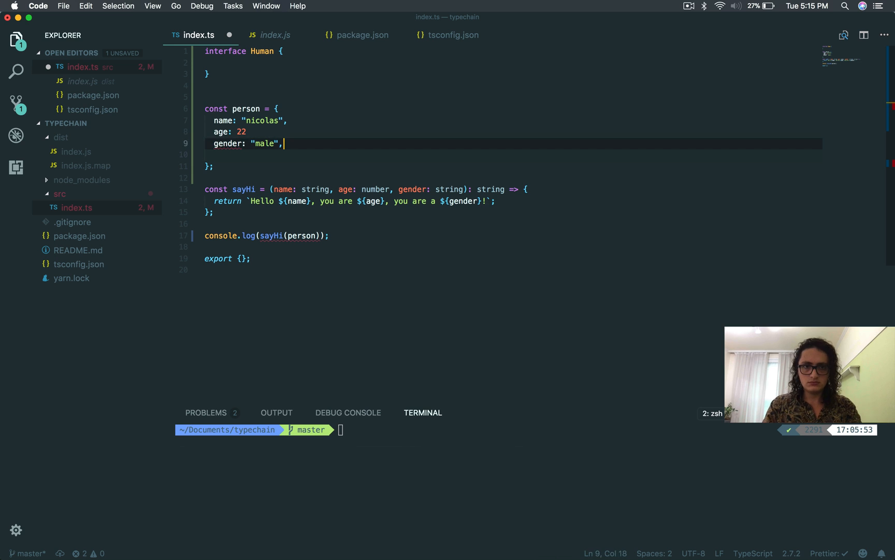
pyautogui.press('cmd+s')
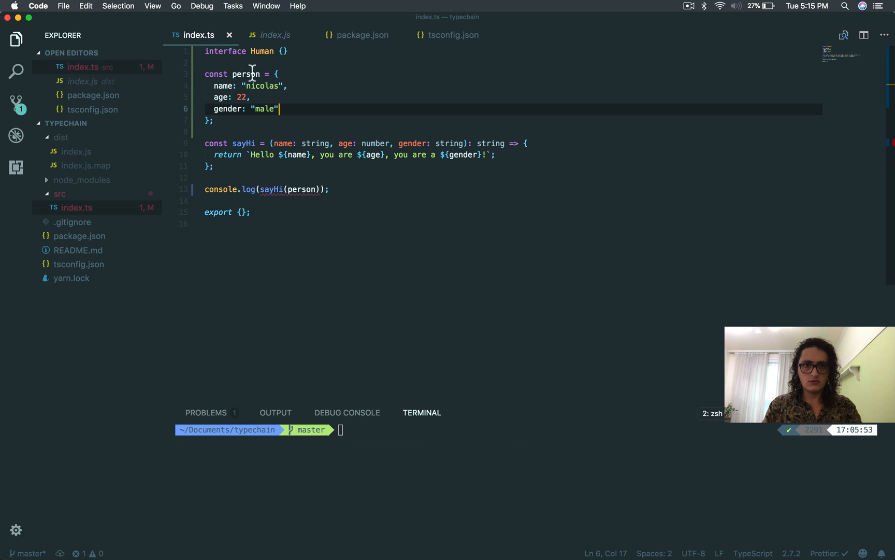
pyautogui.press('Enter')
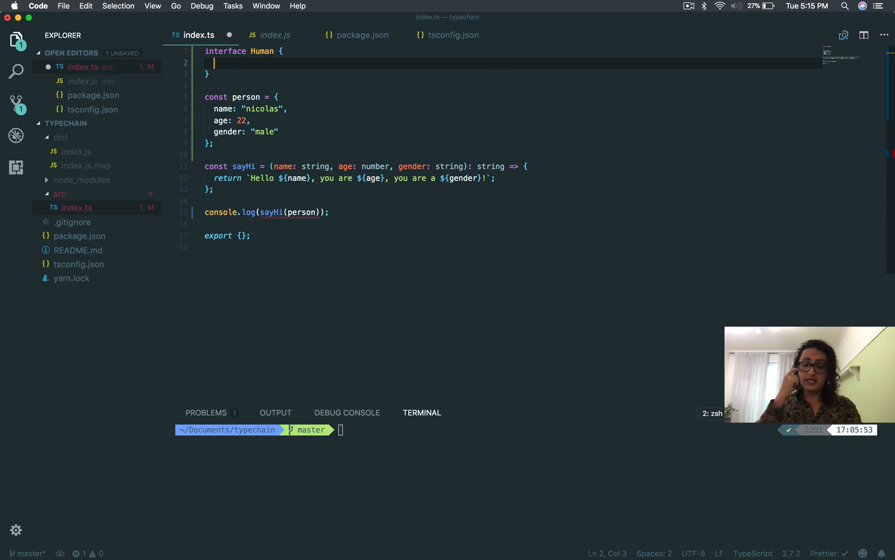
# Declare name: string, age: number and gender: string inside the Human interface
pyautogui.write('name:s')
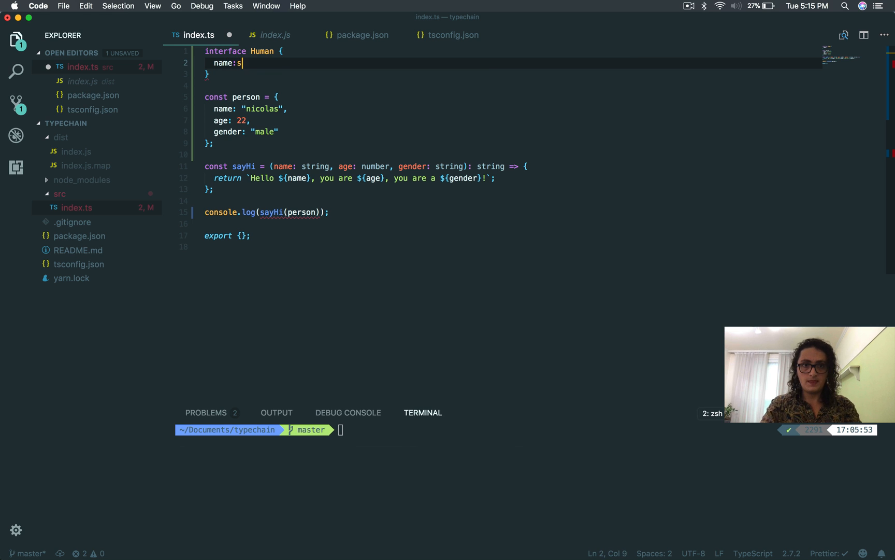
pyautogui.write('tring,')
pyautogui.write('age:n')
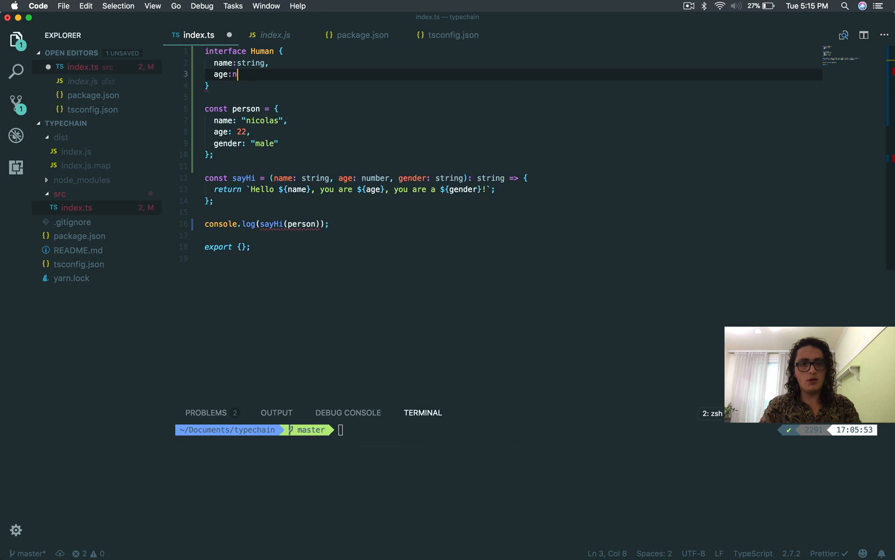
pyautogui.write('umber,')
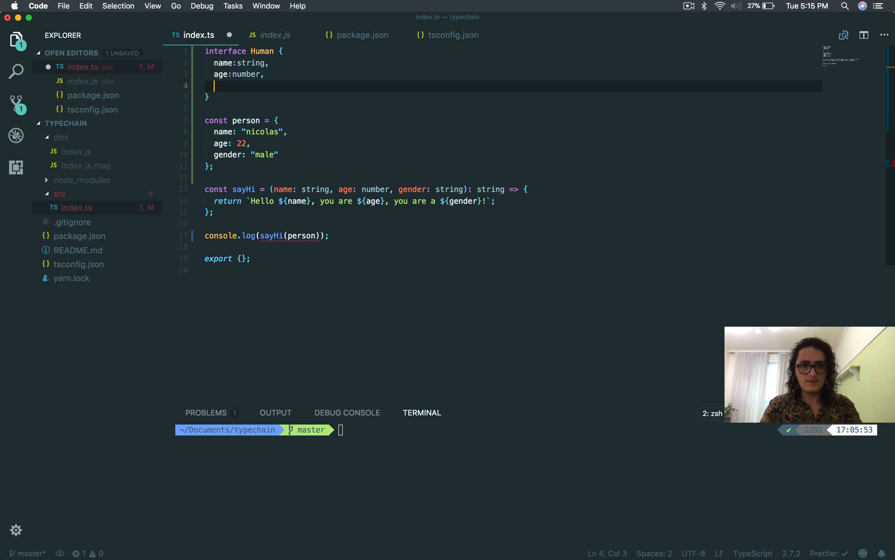
pyautogui.write('gender:')
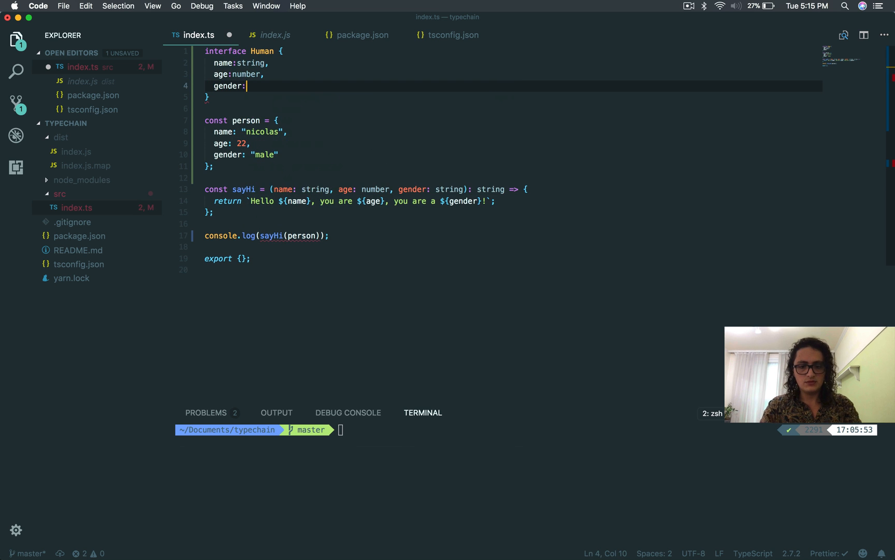
pyautogui.write('string;')
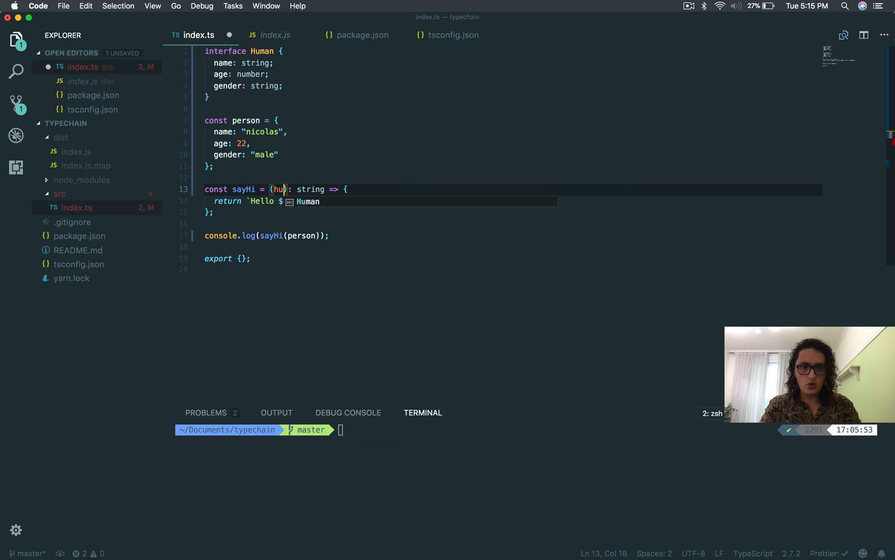
# Change sayHi's parameters to (person: Human) and highlight the Human interface name
pyautogui.write('erson')
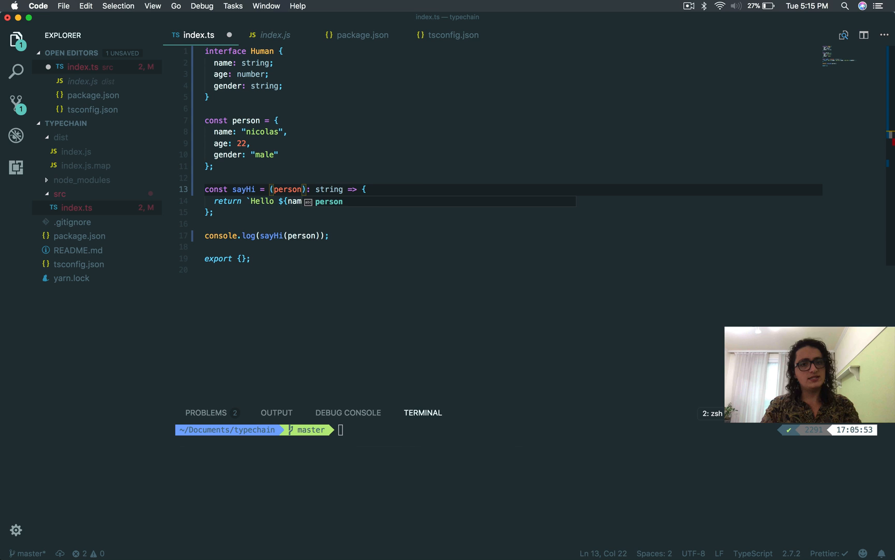
pyautogui.write(': Human')
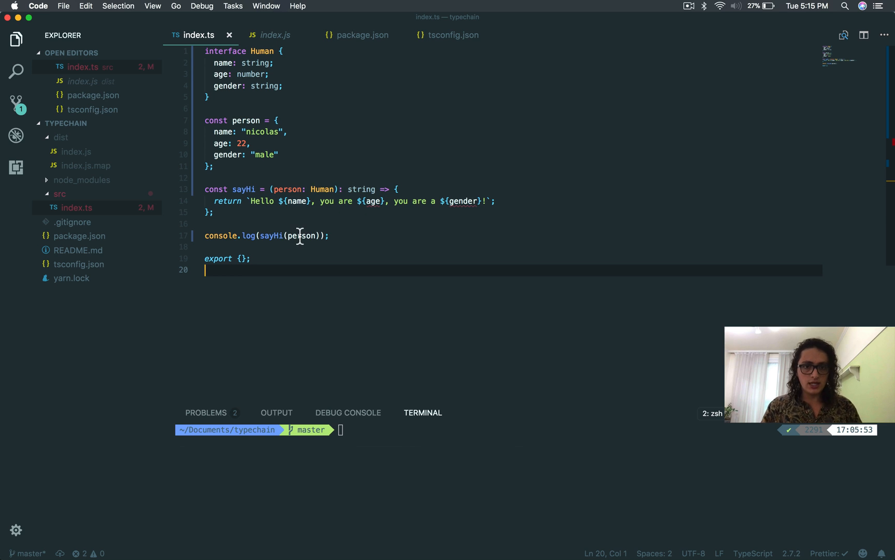
pyautogui.moveTo(301, 237)
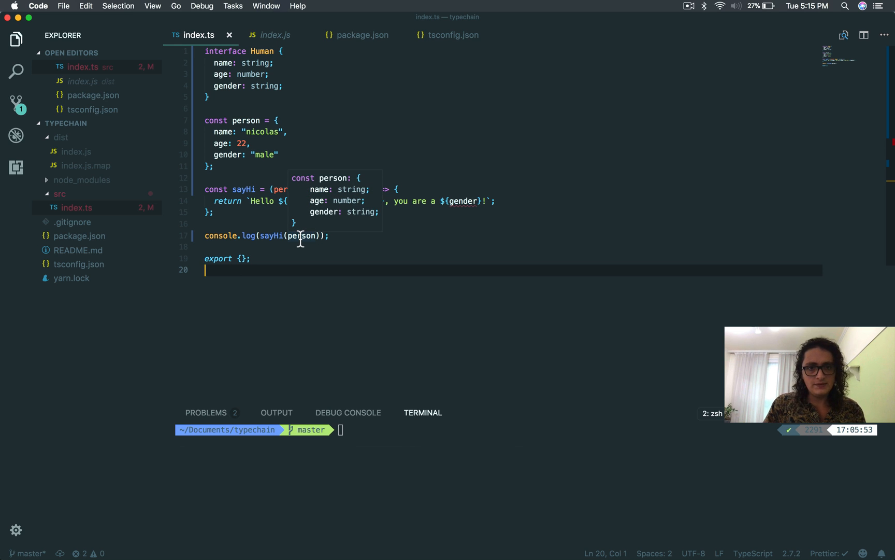
pyautogui.moveTo(254, 52)
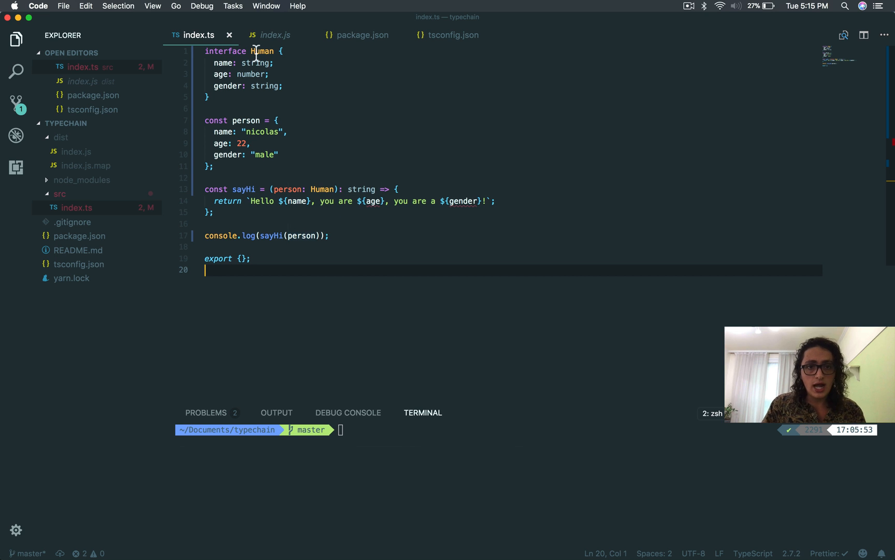
pyautogui.doubleClick(322, 190)
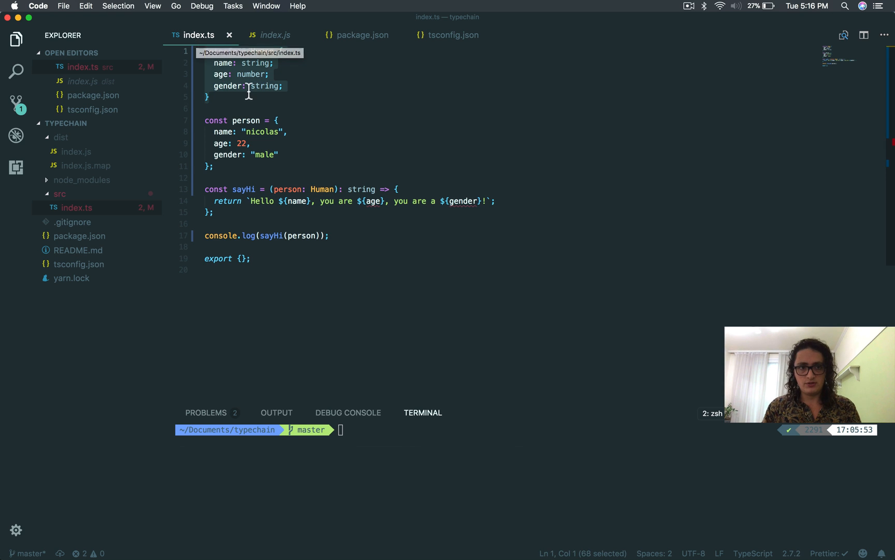
pyautogui.click(76, 151)
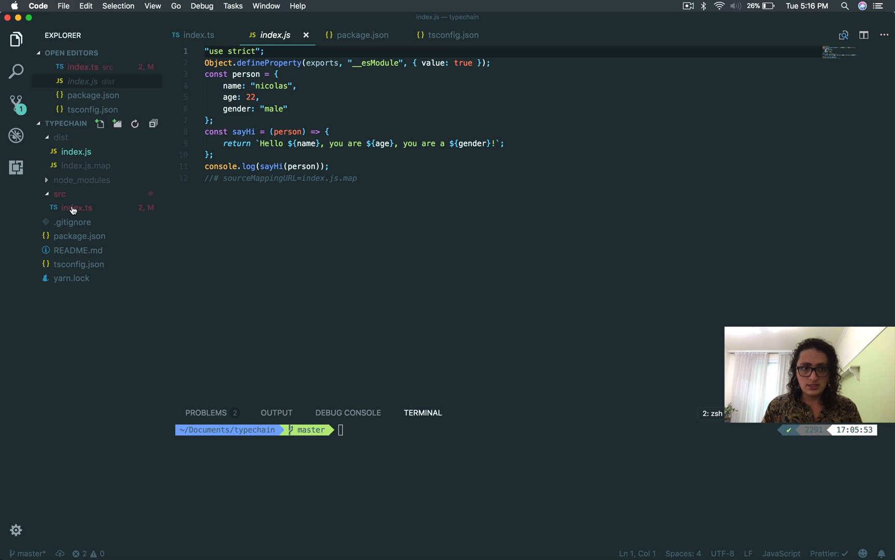
pyautogui.click(77, 207)
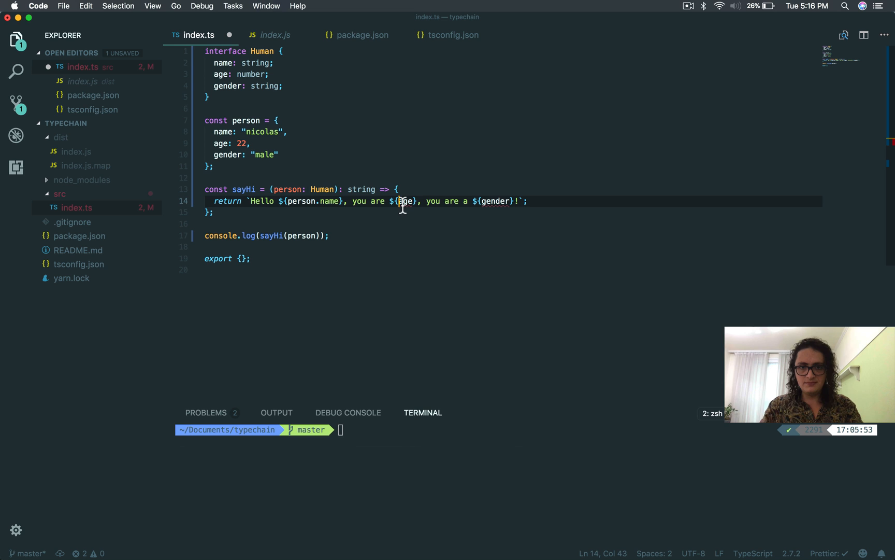
# Rewrite the greeting template to use person.name, person.age and person.gender
pyautogui.write('pes')
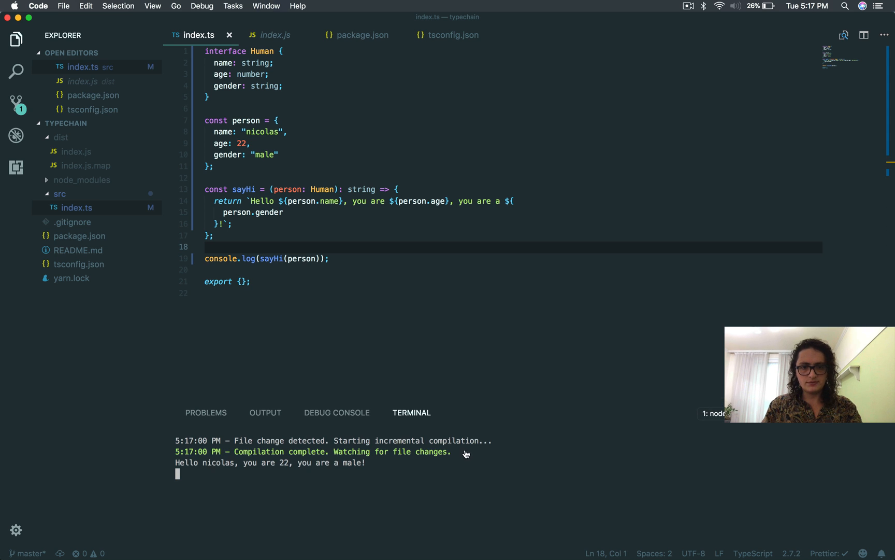
# View the compiled index.js using person.name/age/gender and the printed greeting in the terminal
pyautogui.click(270, 36)
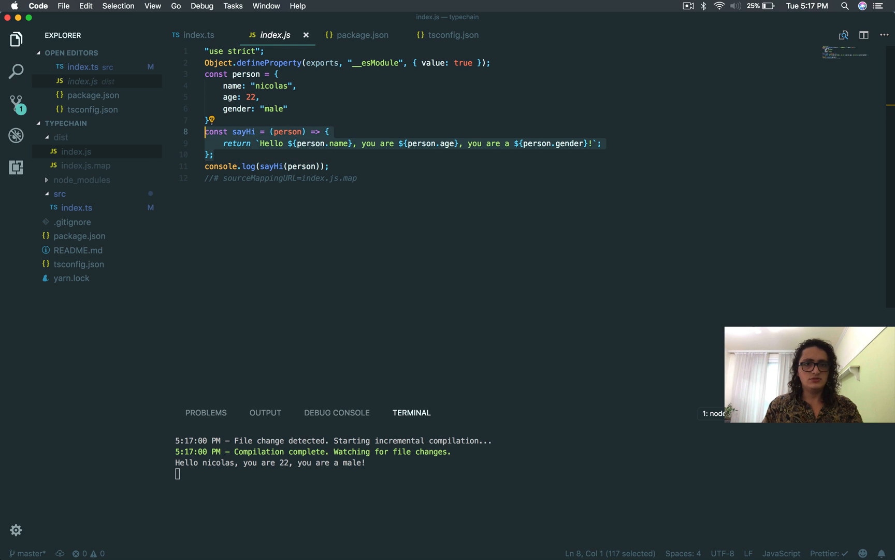
pyautogui.moveTo(292, 171)
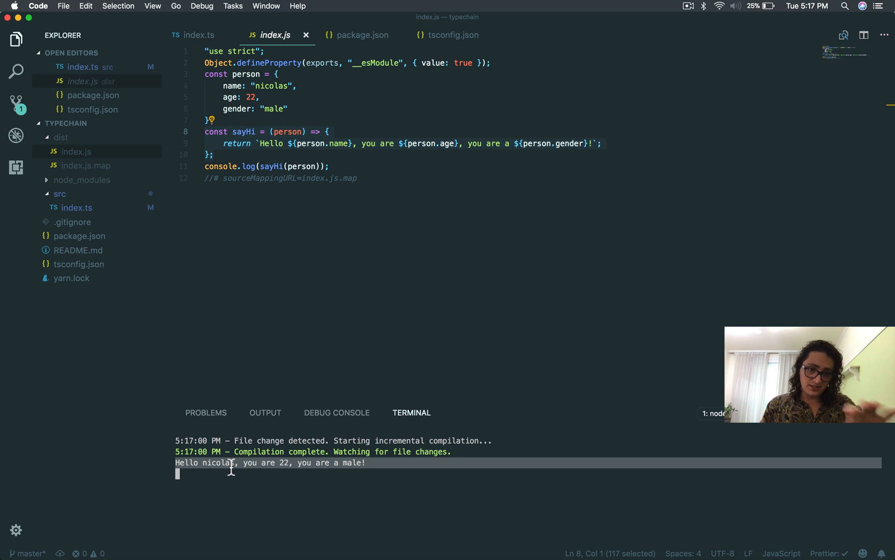
pyautogui.click(197, 36)
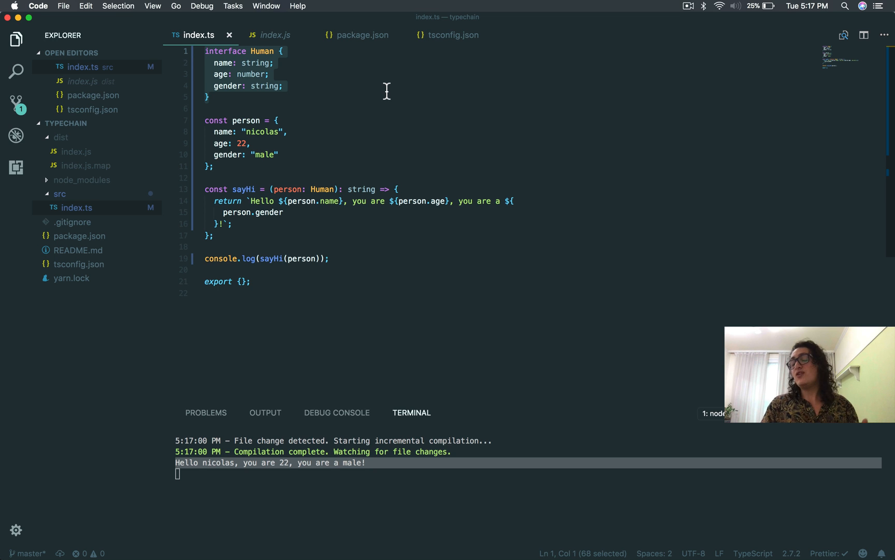
pyautogui.moveTo(383, 100)
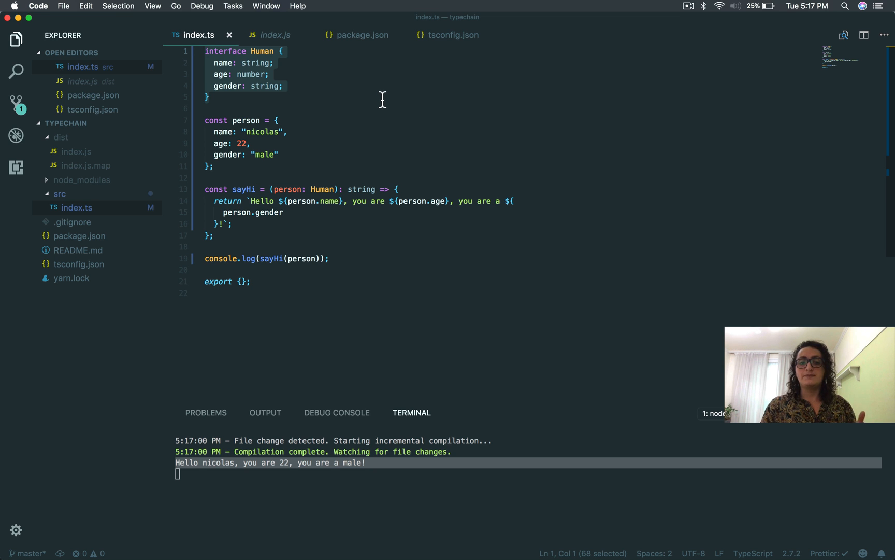
# Place the cursor in index.ts beside the Human interface while explaining it
pyautogui.click(216, 235)
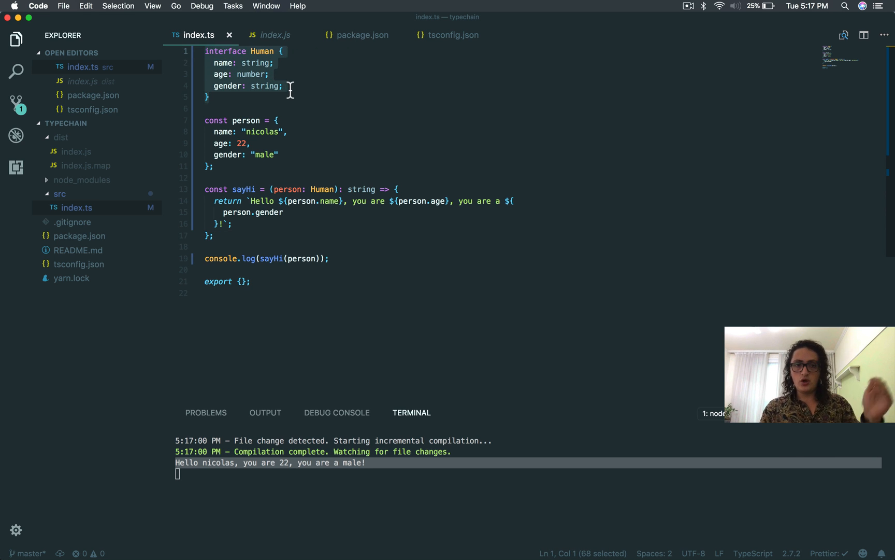
pyautogui.moveTo(327, 190)
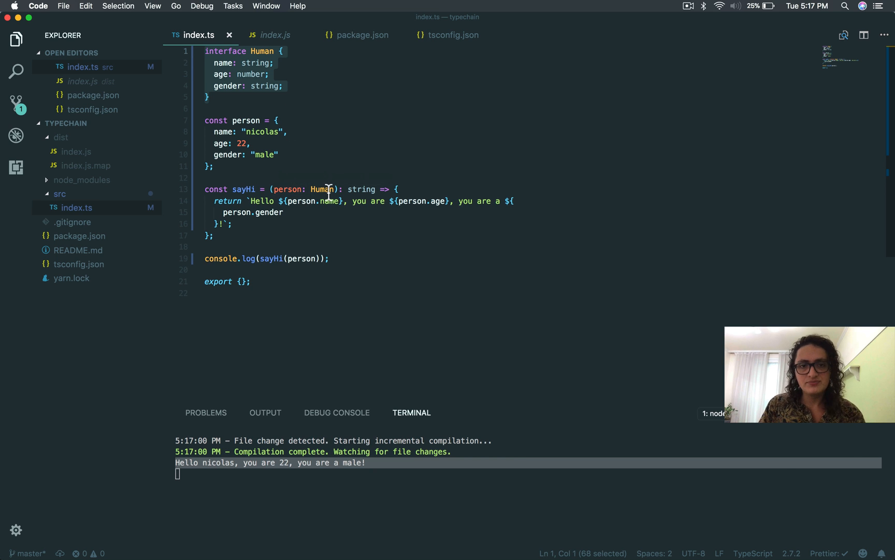
pyautogui.moveTo(588, 135)
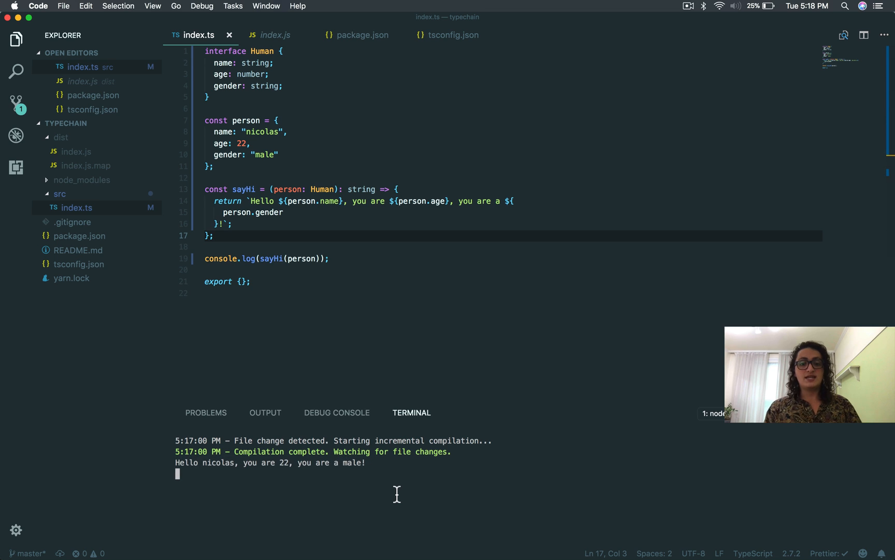
pyautogui.moveTo(401, 243)
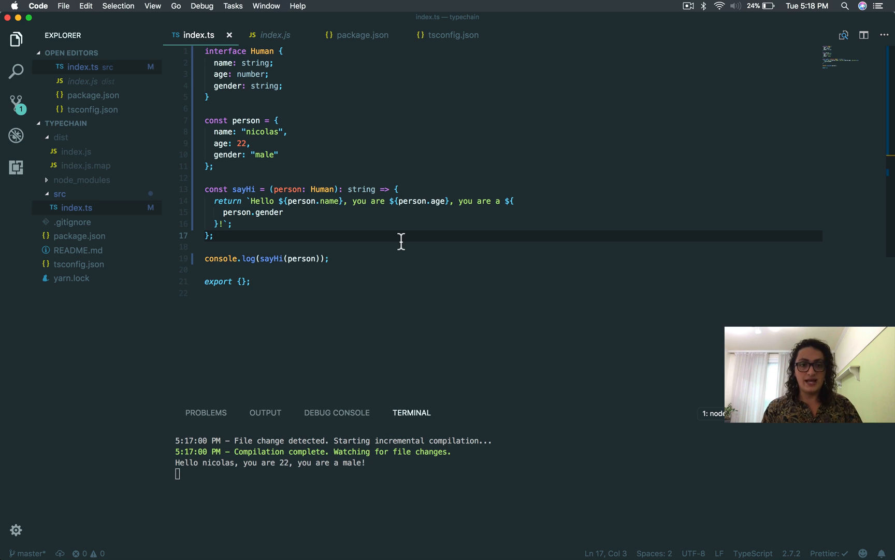